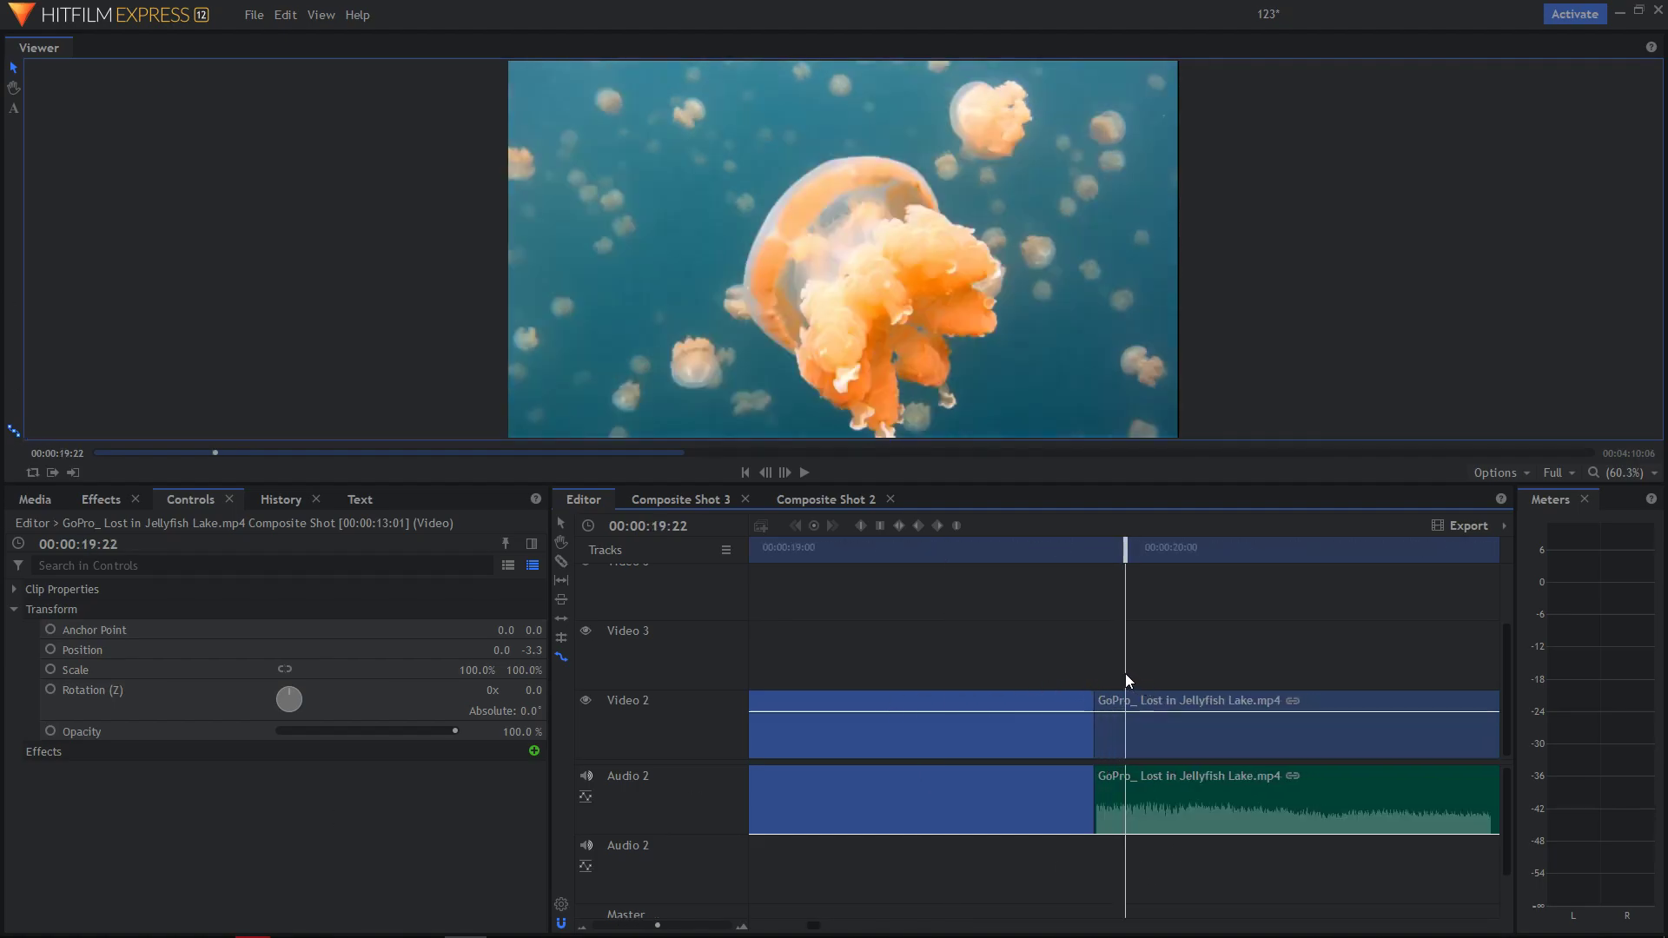
pyautogui.moveTo(1117, 547)
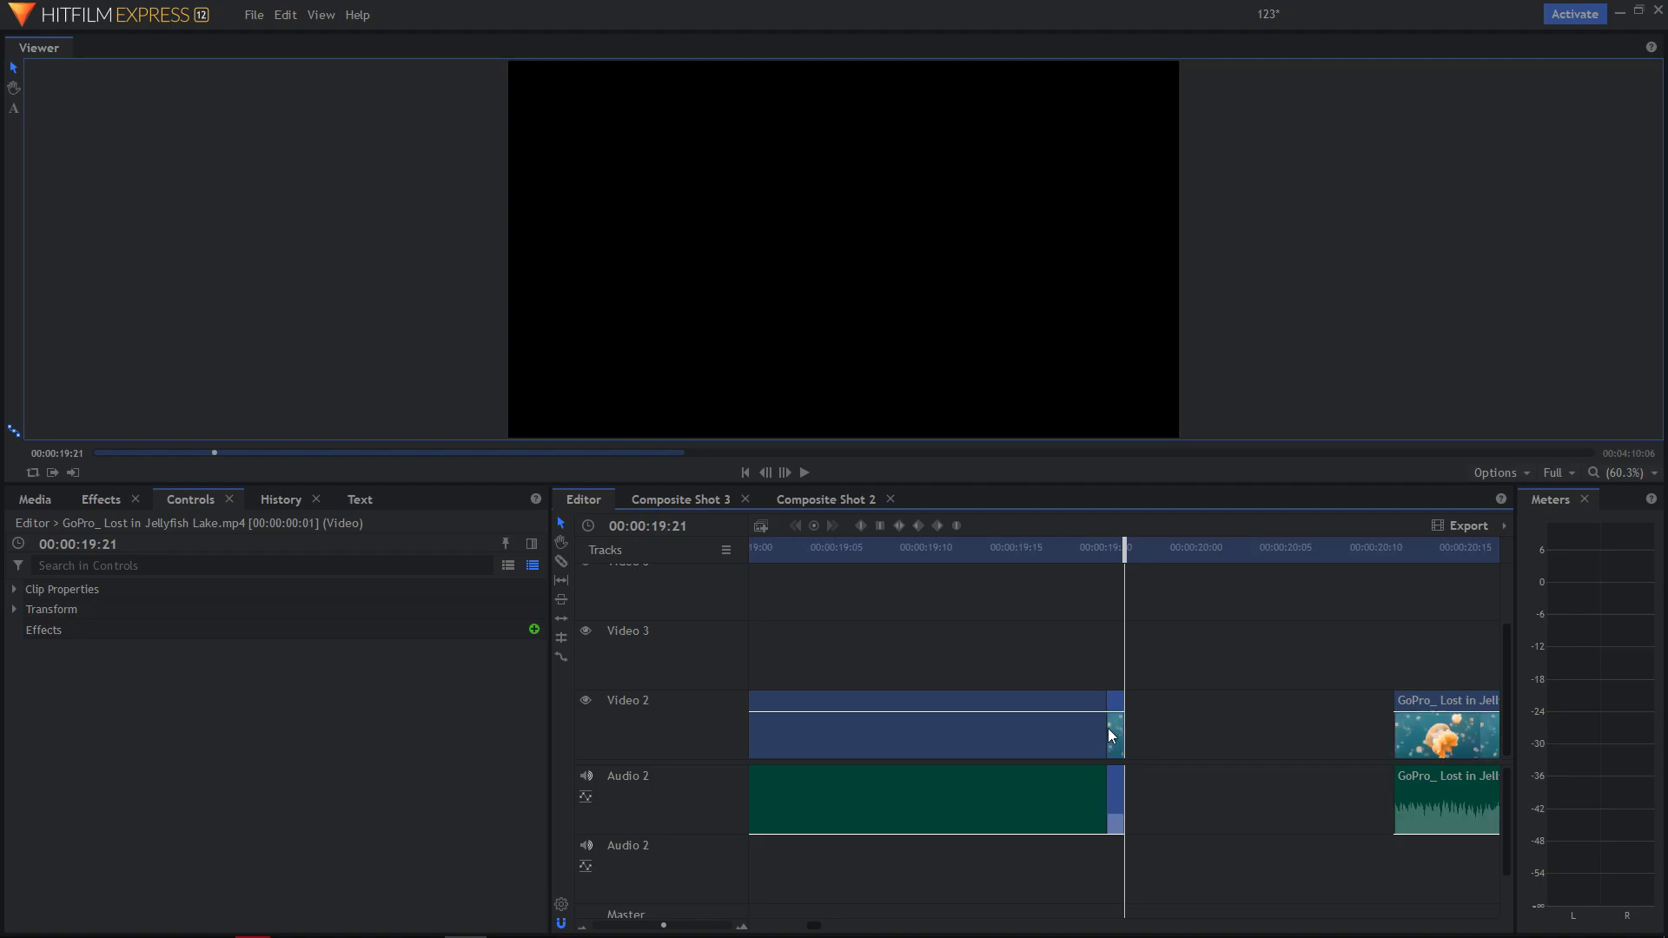
pyautogui.moveTo(1118, 702)
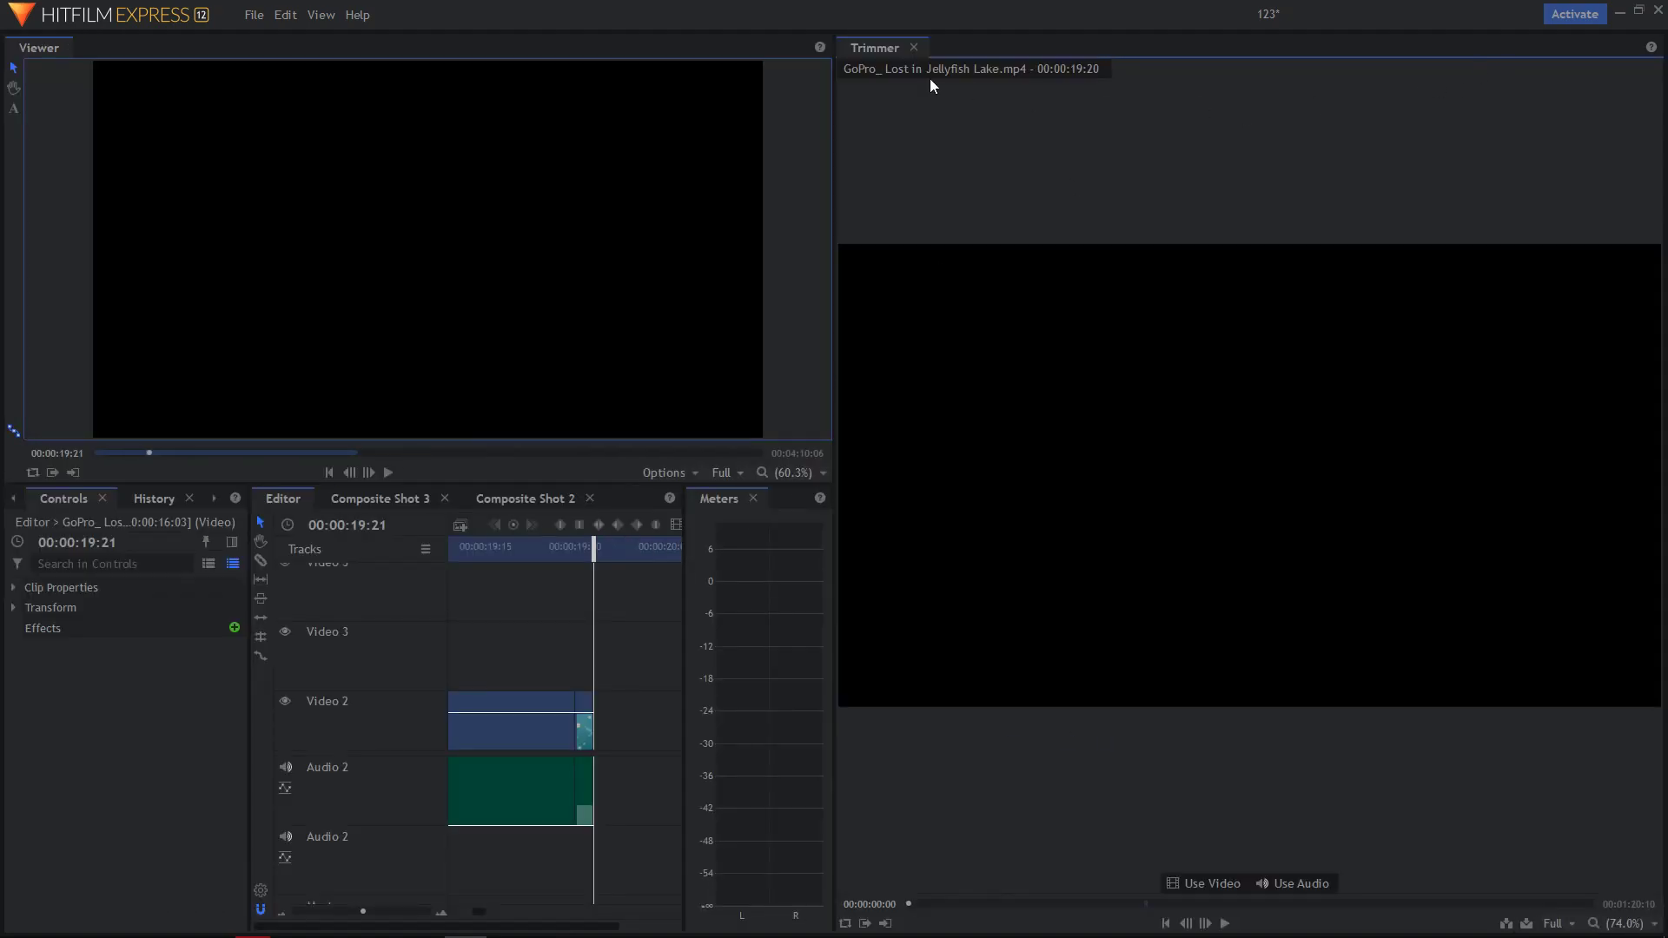
pyautogui.click(912, 49)
pyautogui.write('1')
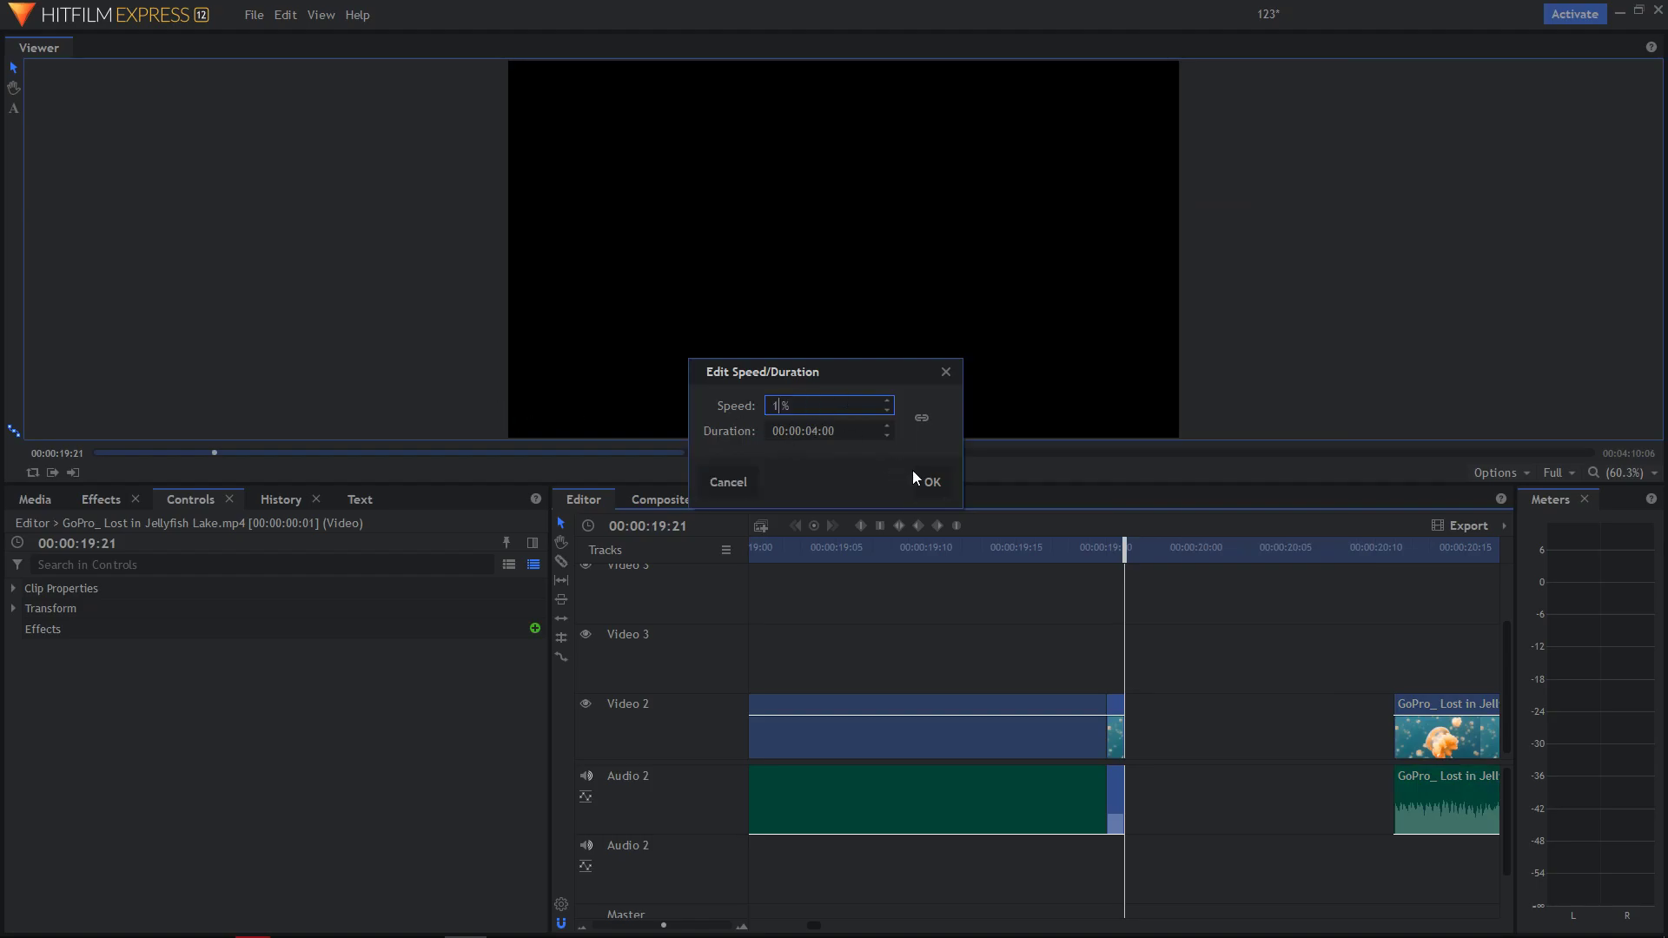
# Step: Apply 1% speed to the one-frame clip, stretching it into a four-second freeze frame
pyautogui.click(928, 481)
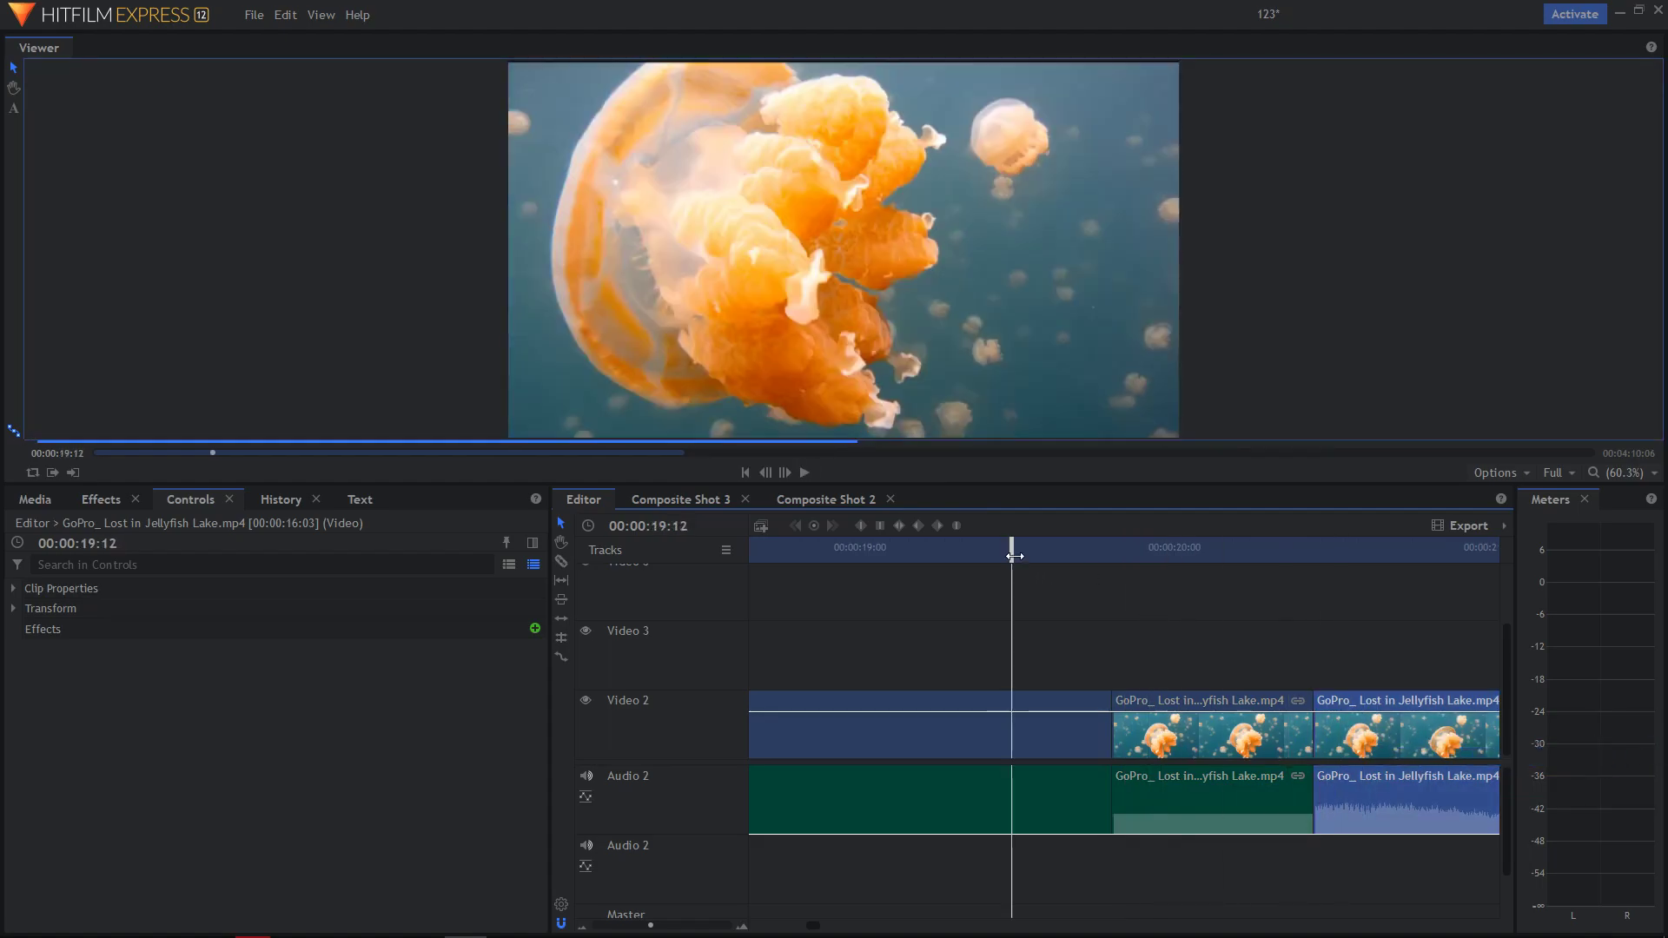
# Step: Move the remaining jellyfish clip left to butt against the freeze-frame clip
pyautogui.click(804, 473)
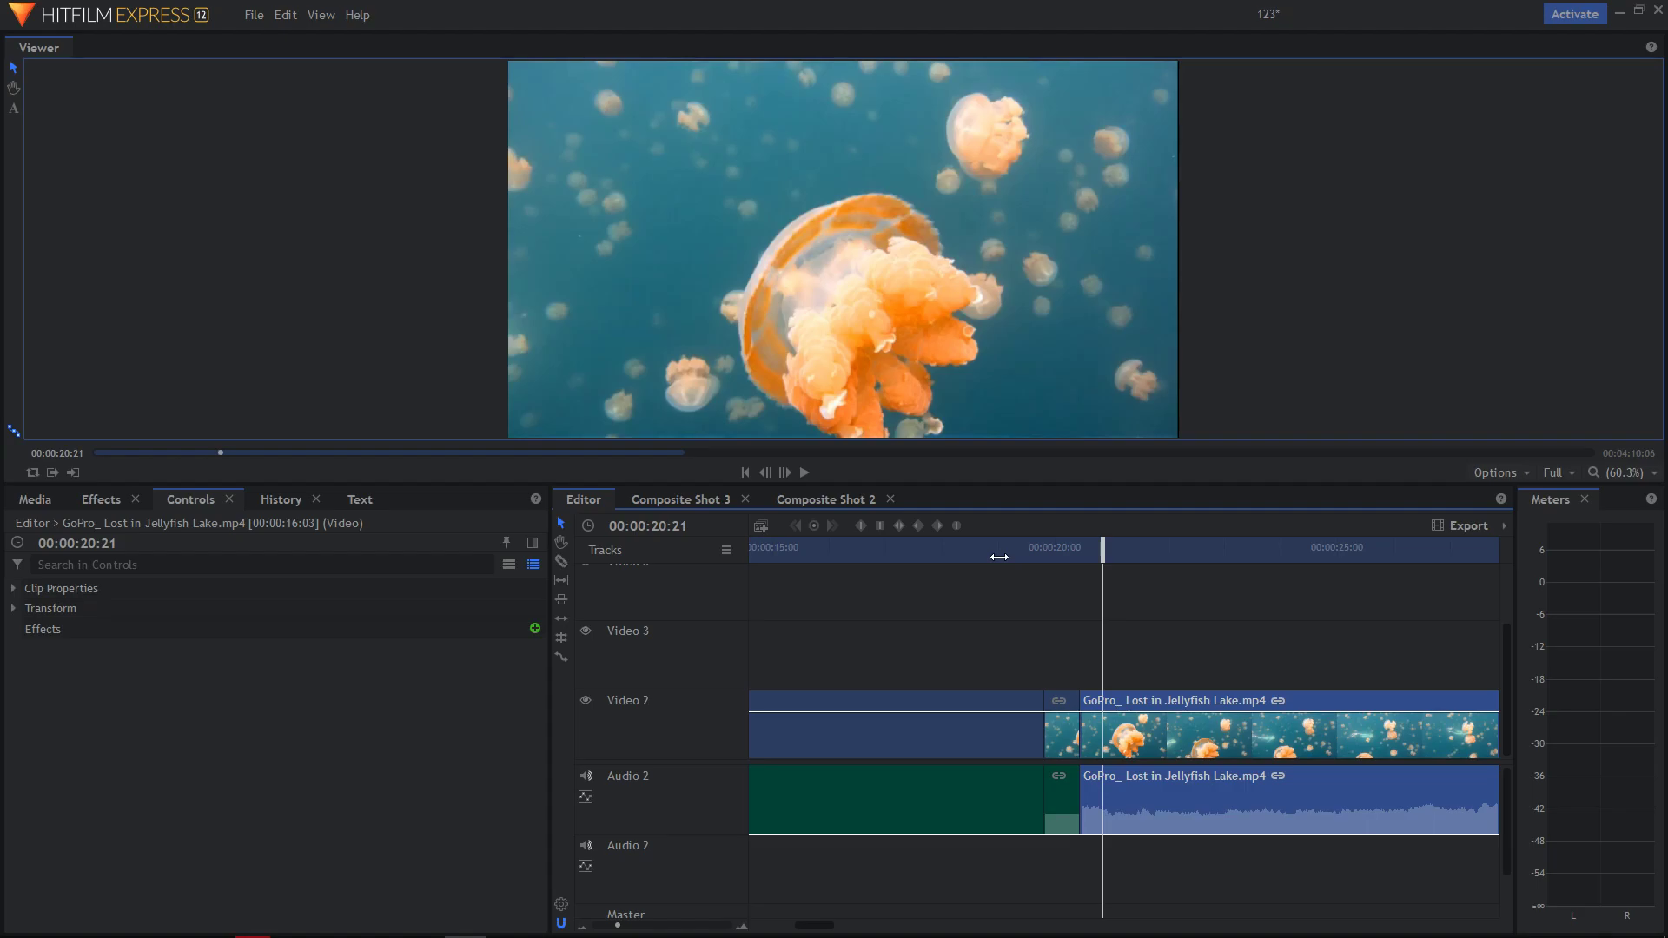
pyautogui.moveTo(998, 556)
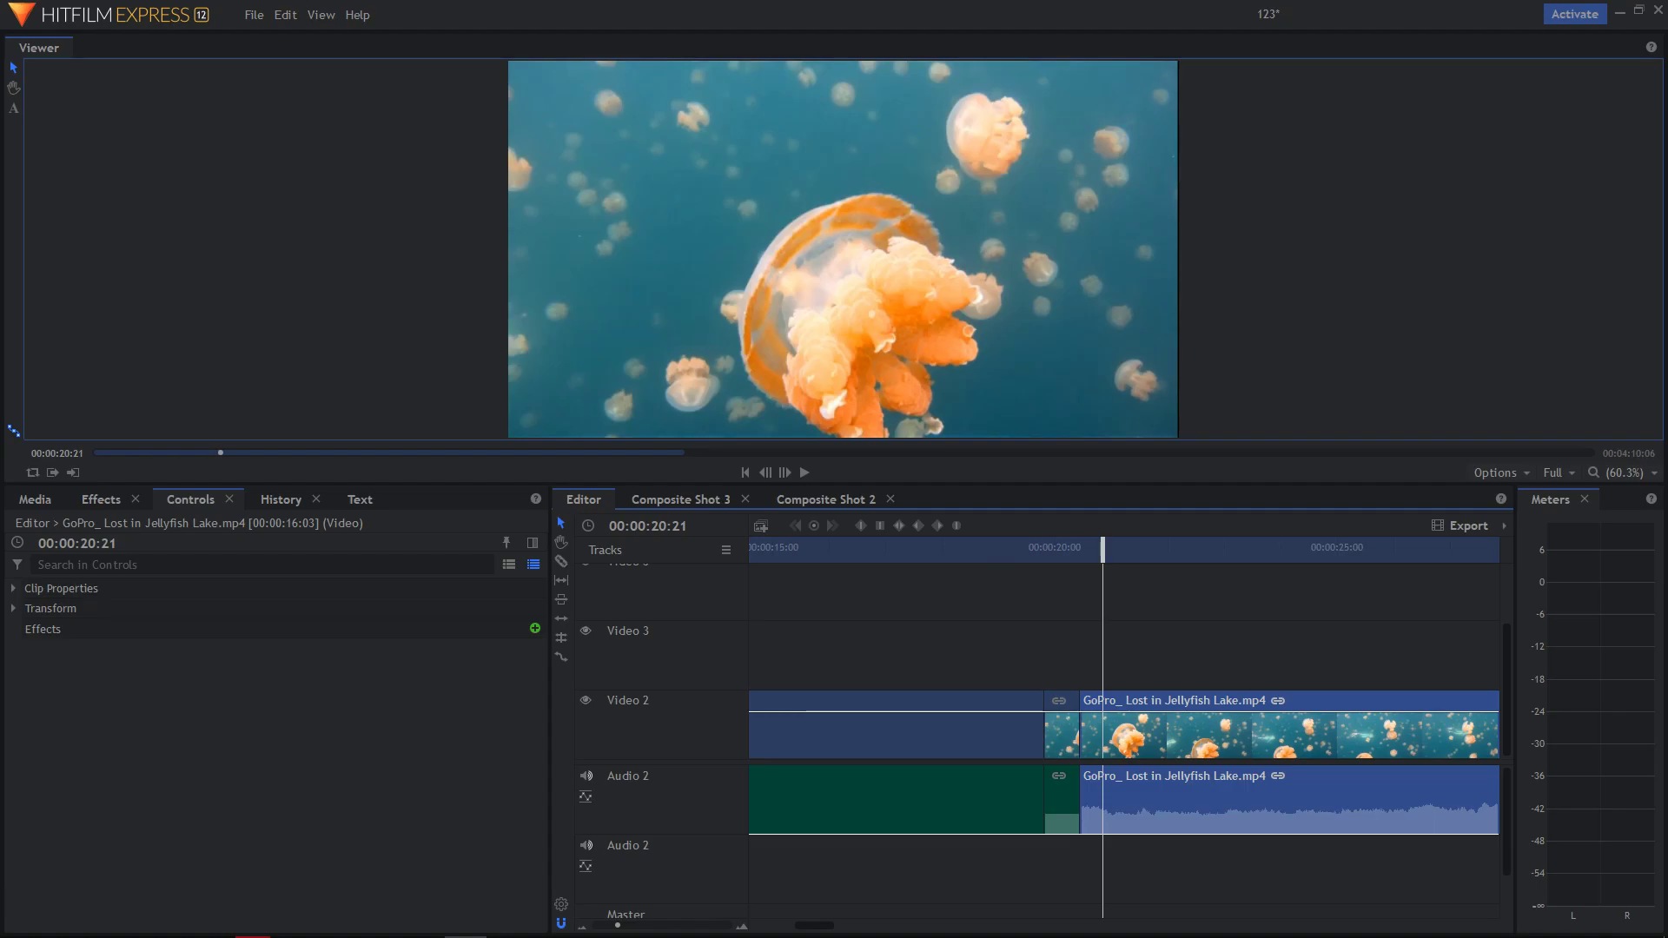